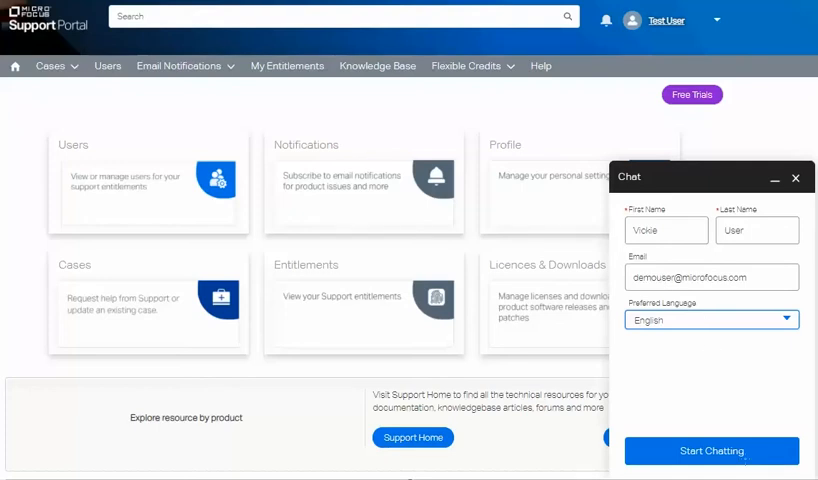
Start the live chat with support agent Jacky and exchange greetings
click(714, 450)
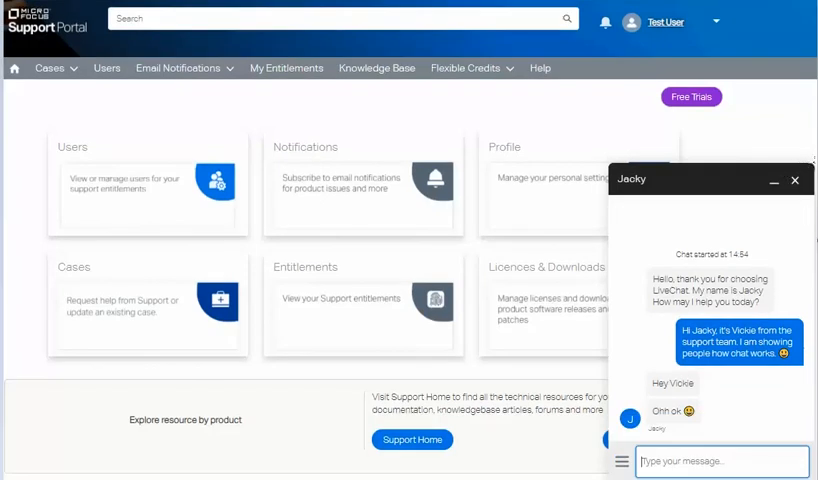
End the chat with Jacky from the chat menu and confirm ending it
click(795, 180)
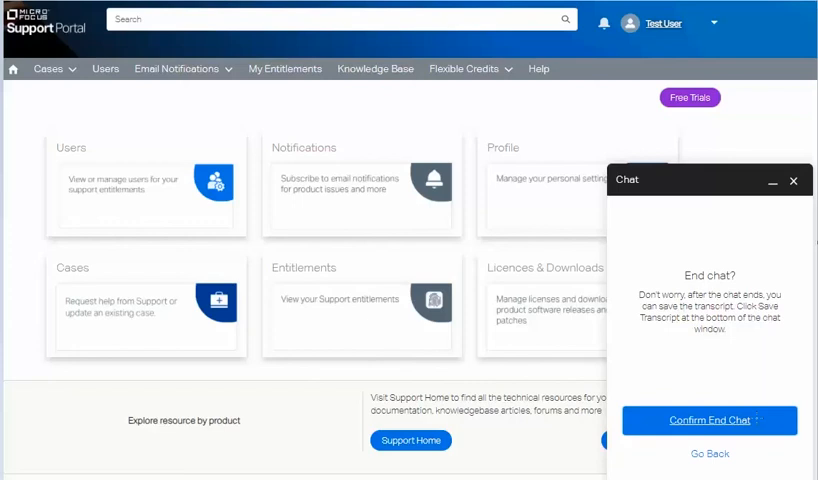
click(712, 420)
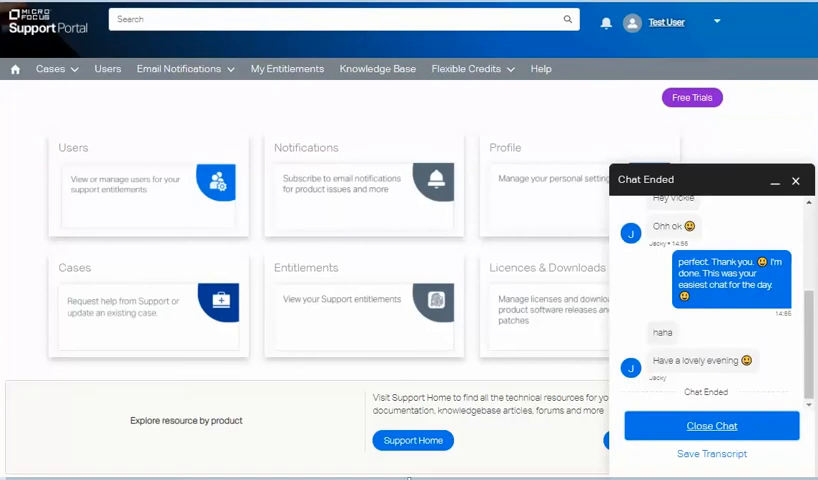